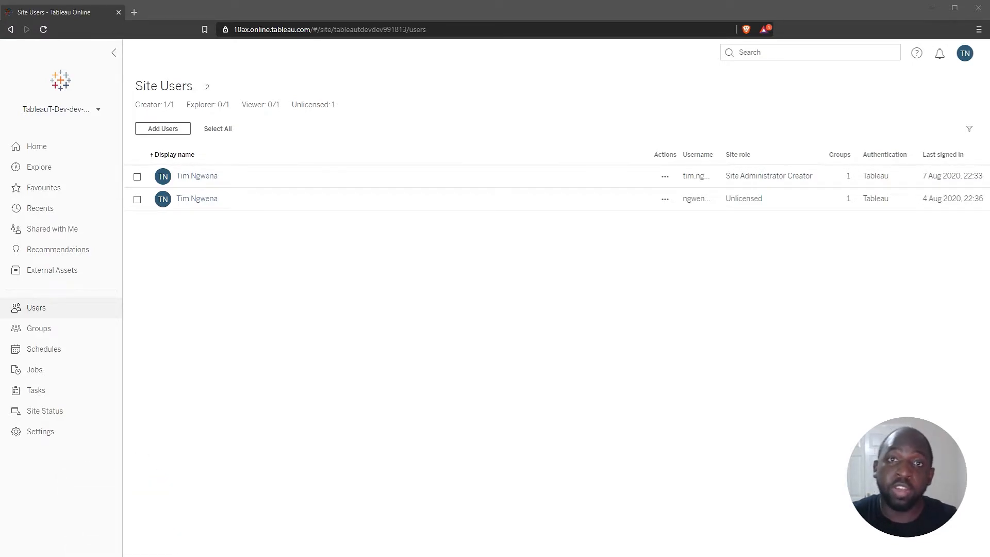
mouse_move(44, 349)
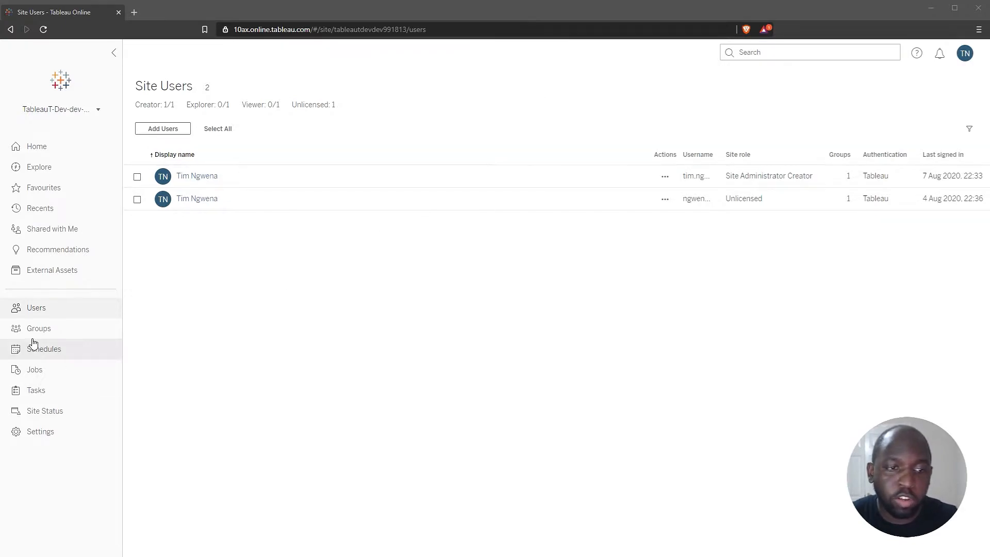
Step: View the Details of 'new group': local domain, creation date and Viewer minimum site role
left_click(38, 328)
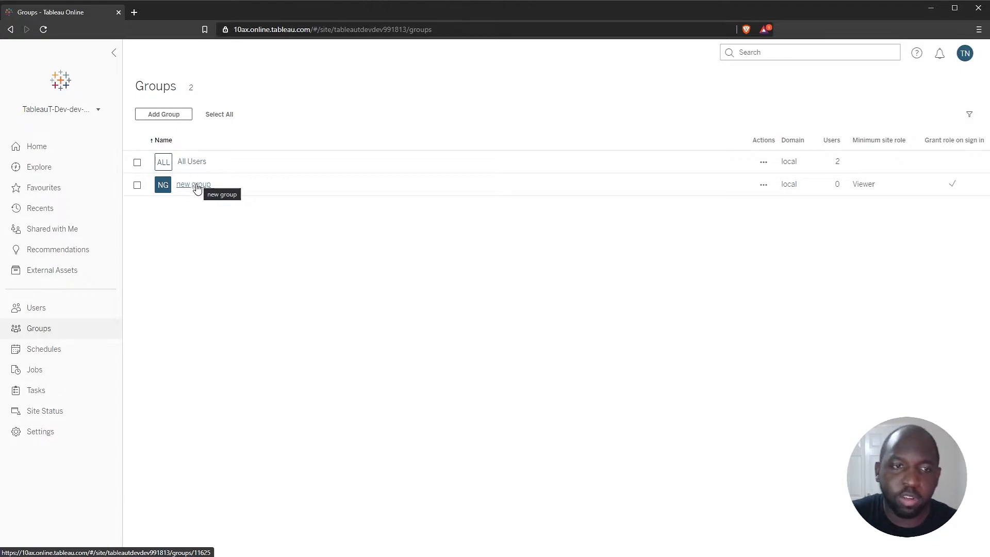
left_click(193, 184)
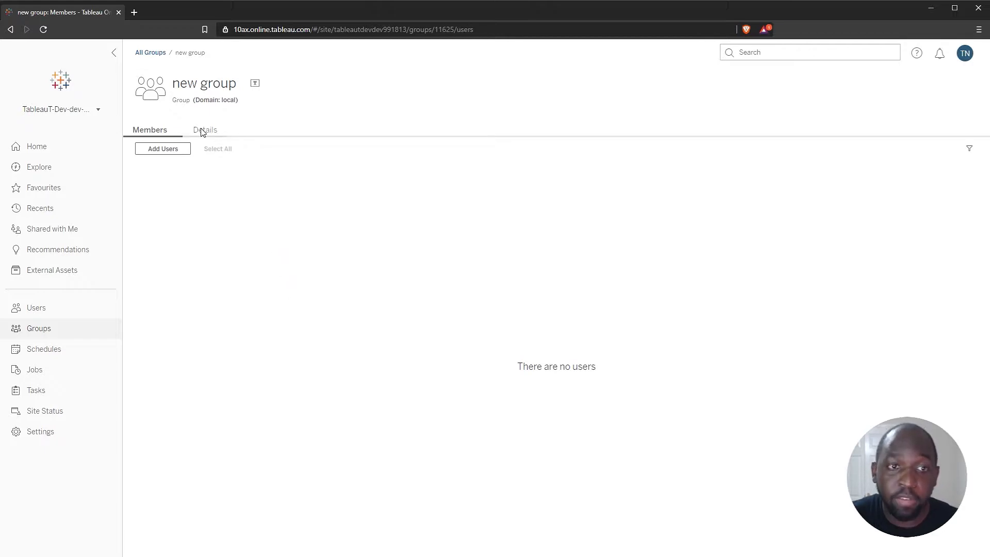
left_click(204, 130)
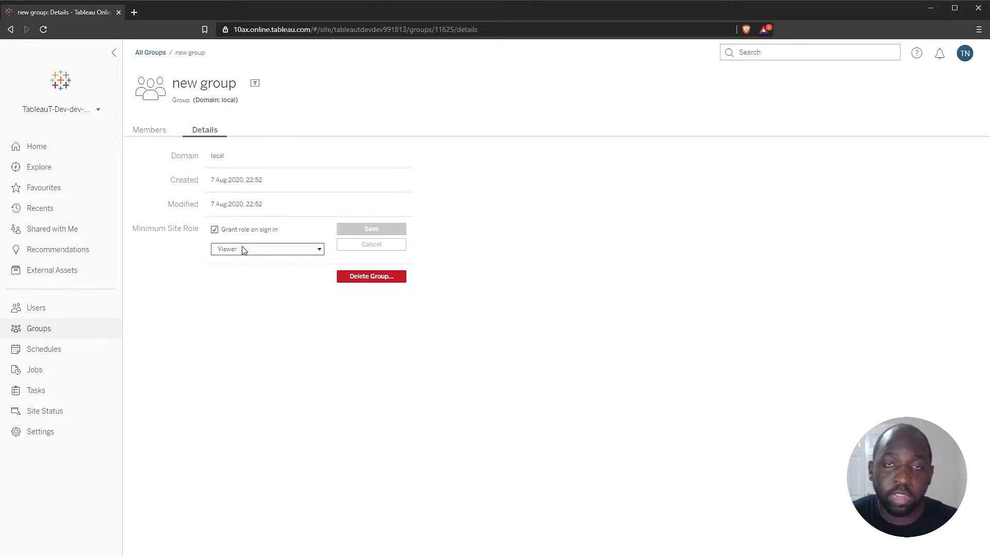
left_click(266, 249)
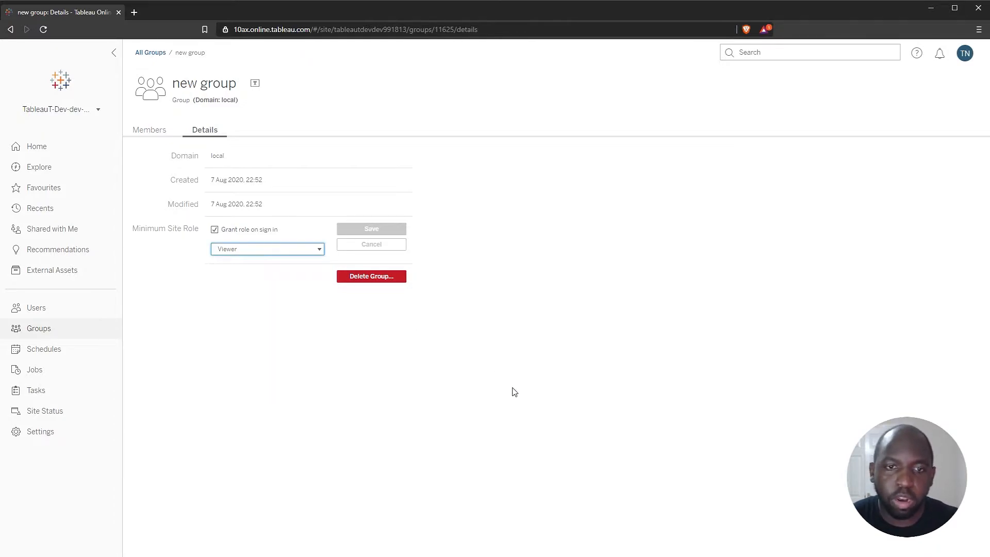
mouse_move(495, 439)
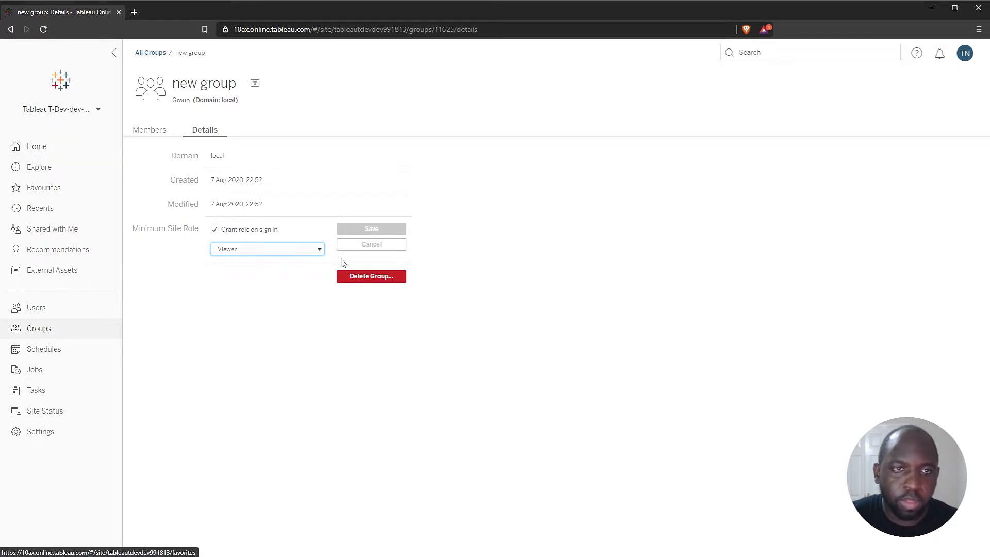
mouse_move(473, 363)
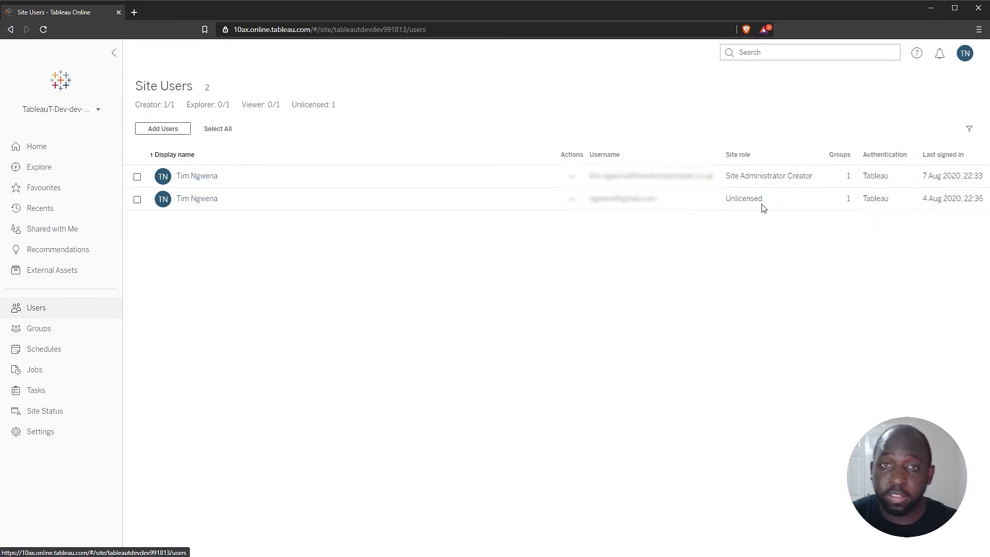
mouse_move(756, 212)
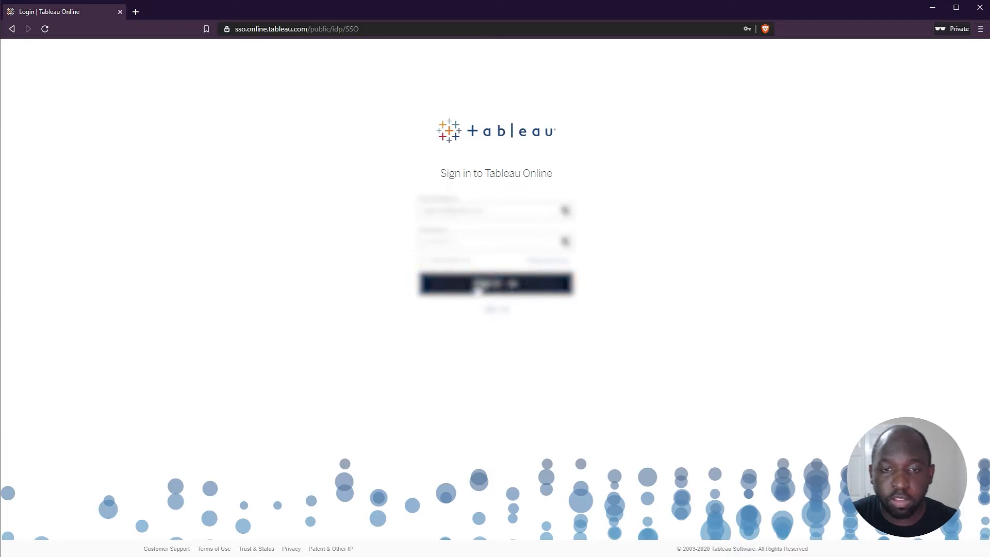
Step: Attempt sign-in as the unlicensed user, getting the 'user account is not active' error
left_click(496, 284)
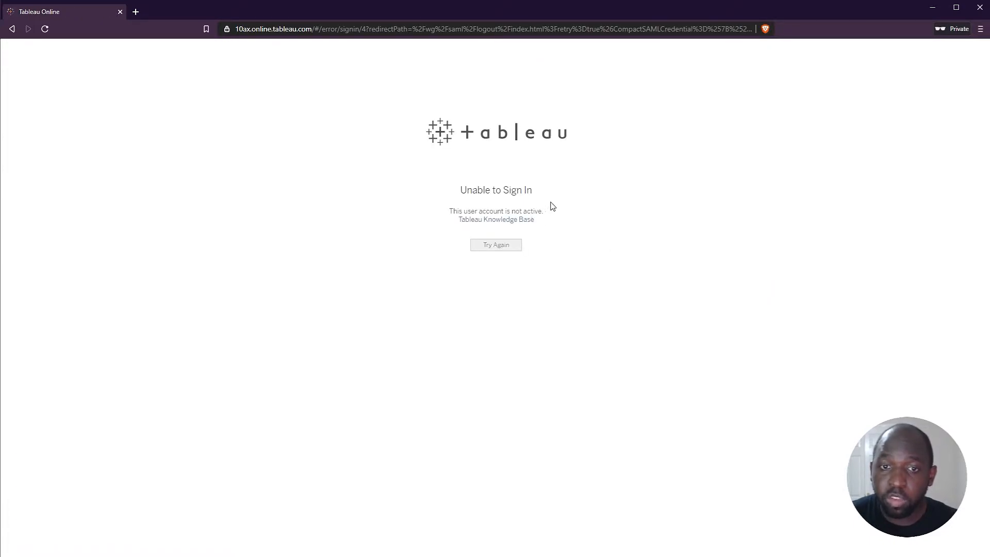
mouse_move(568, 254)
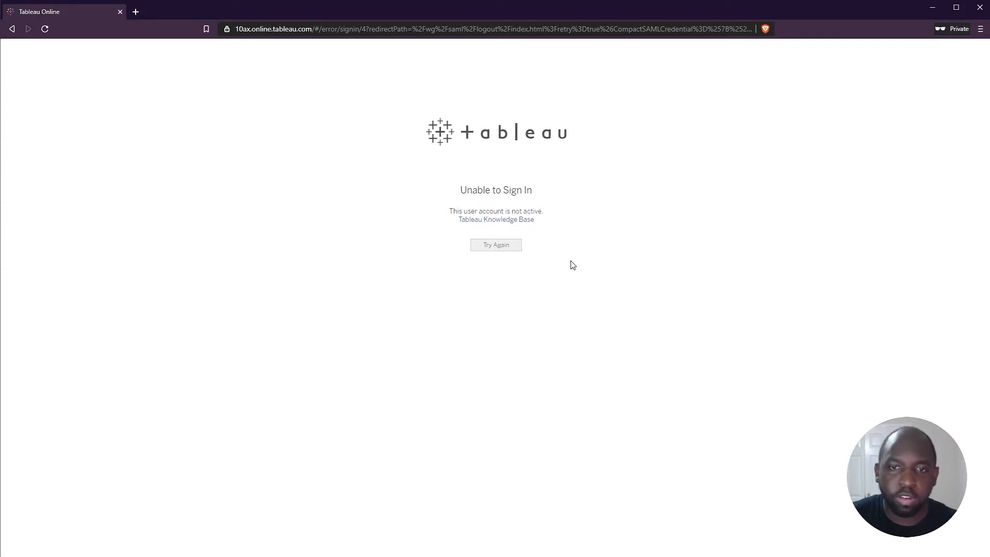
mouse_move(569, 262)
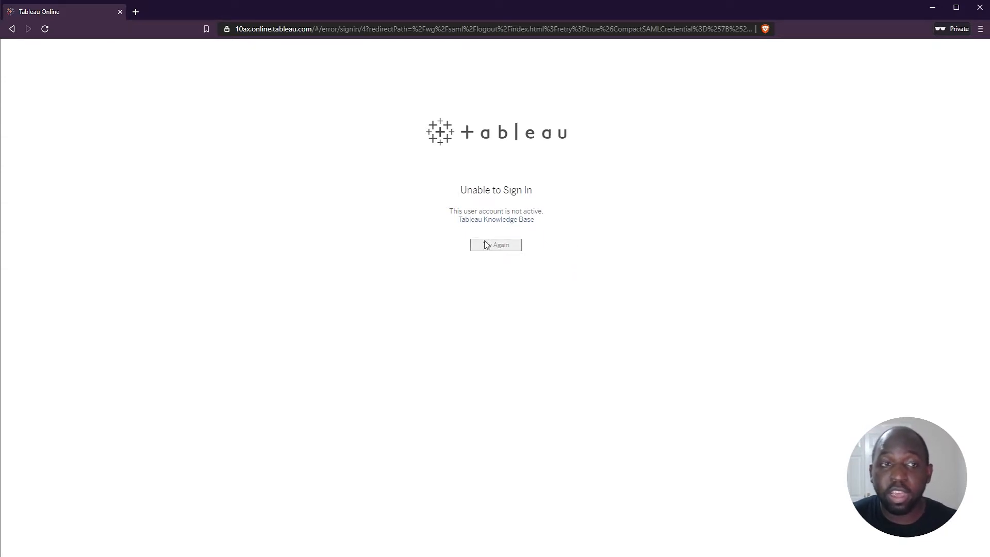
mouse_move(462, 242)
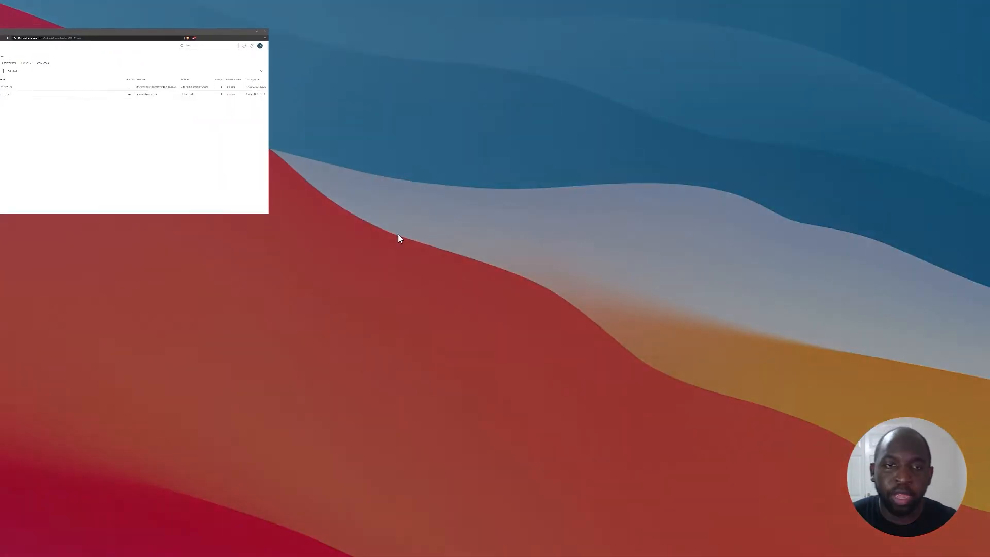
Step: Save the unlicensed user's membership in 'new group', raising their group count to 2
left_click(257, 33)
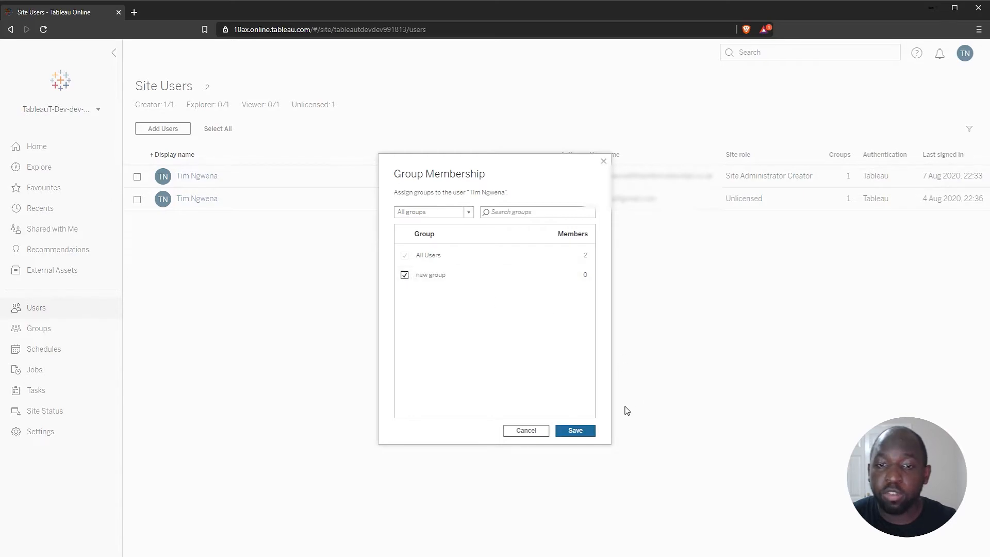
left_click(575, 430)
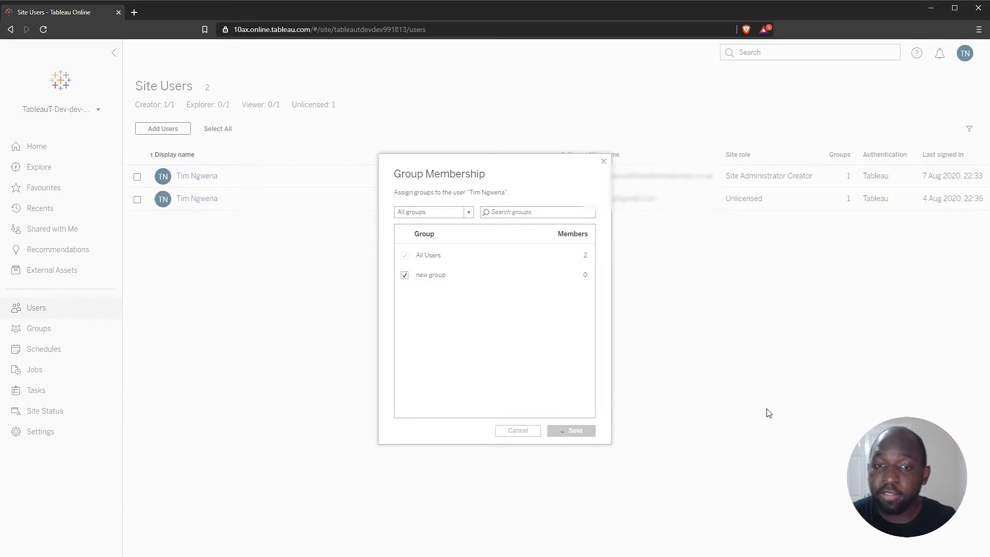
left_click(570, 430)
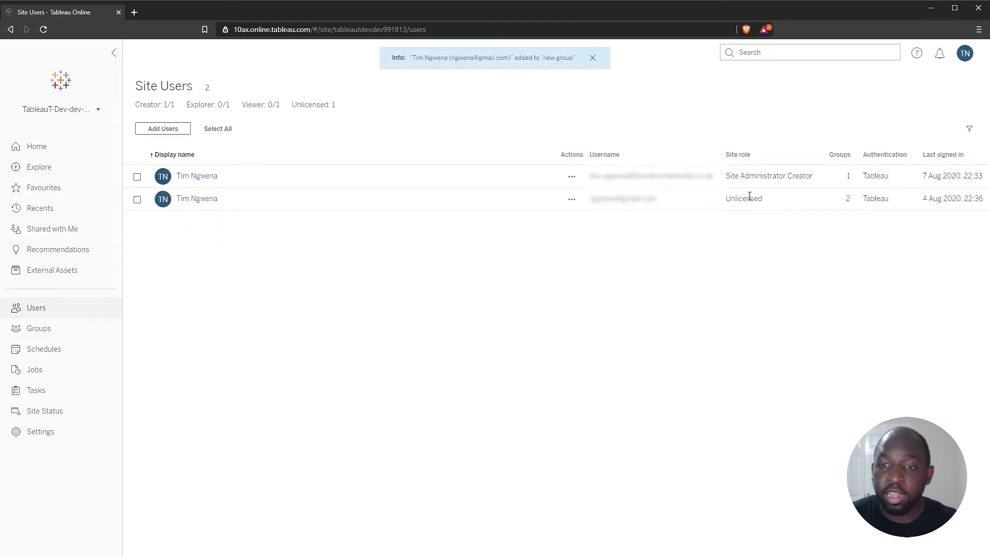
mouse_move(750, 213)
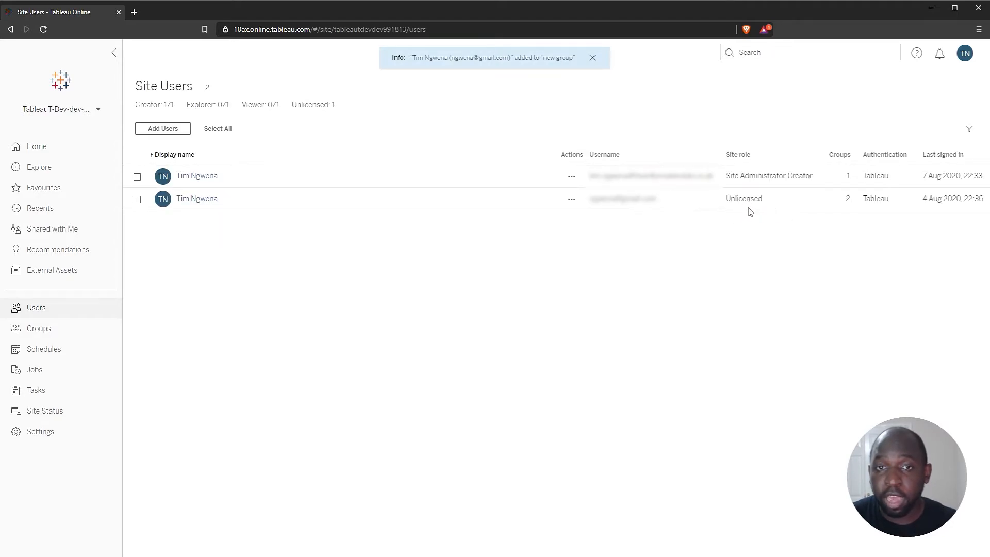
left_click(592, 58)
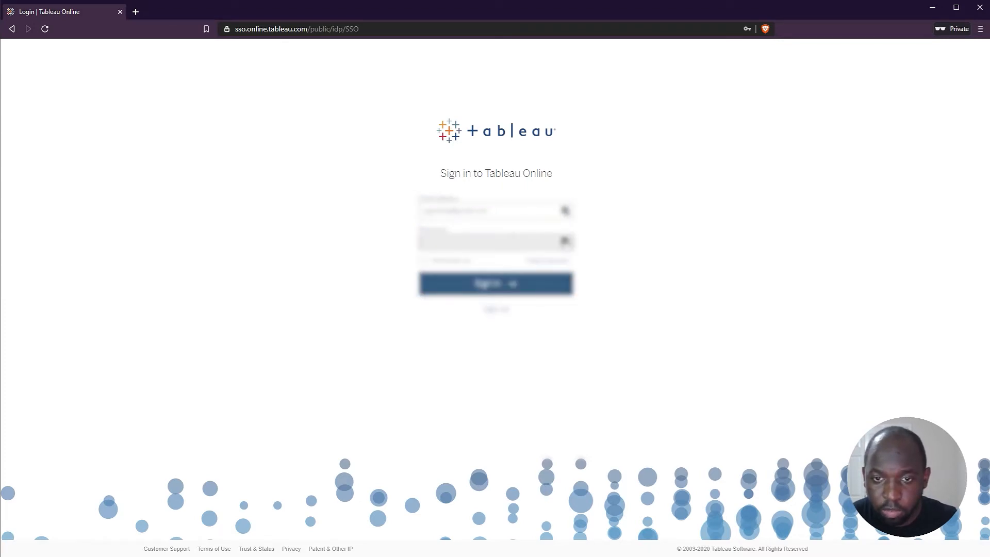
Step: Sign in again as the previously unlicensed user and land on the site's Home page
left_click(496, 240)
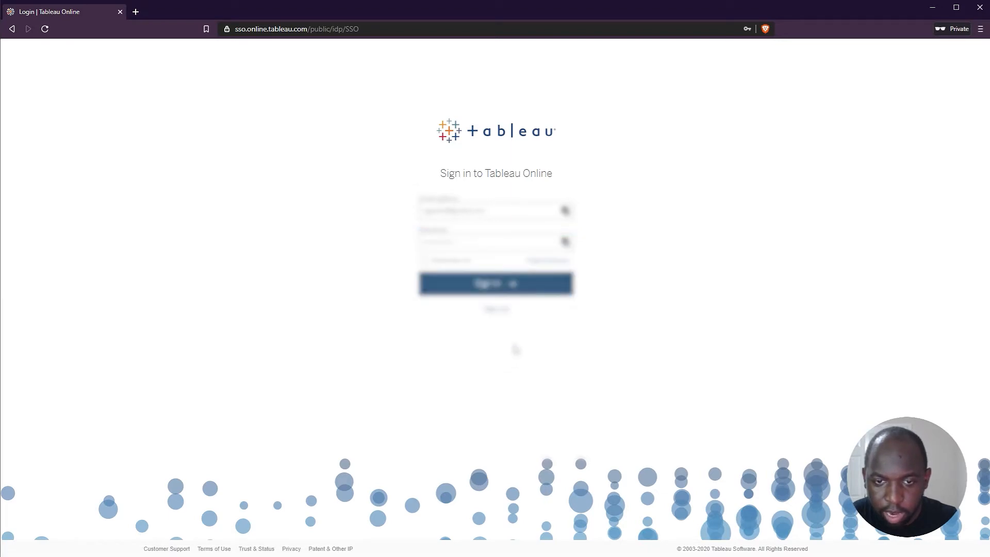
left_click(496, 283)
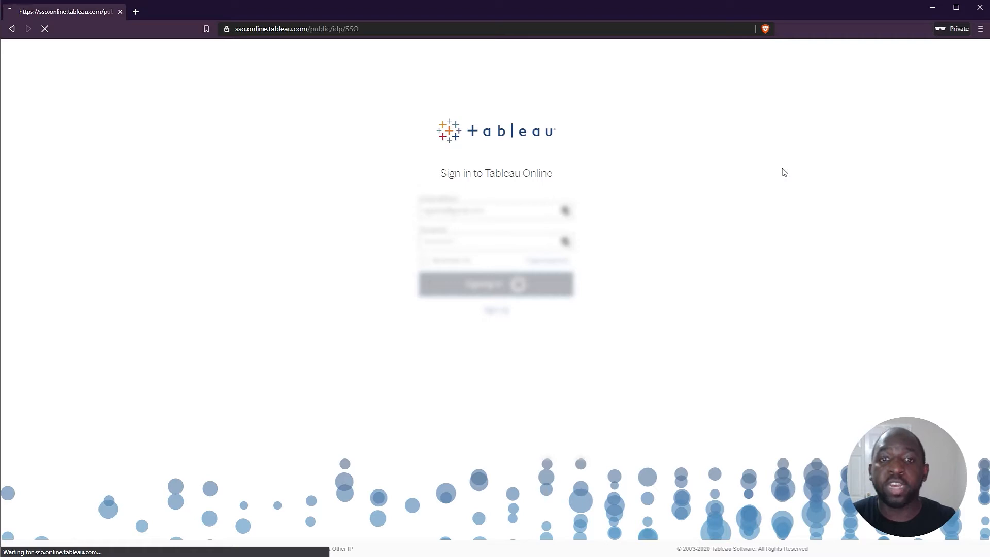
left_click(496, 285)
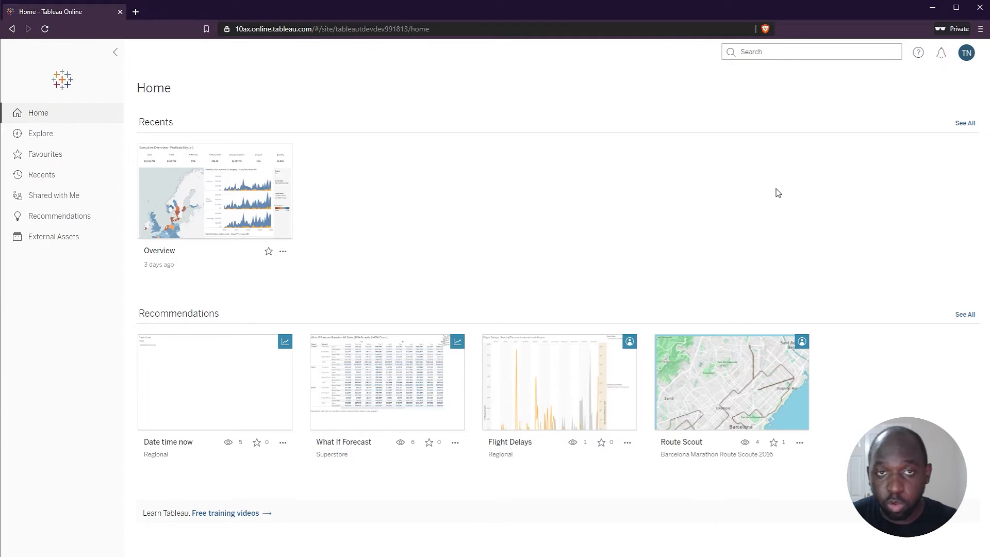
mouse_move(735, 198)
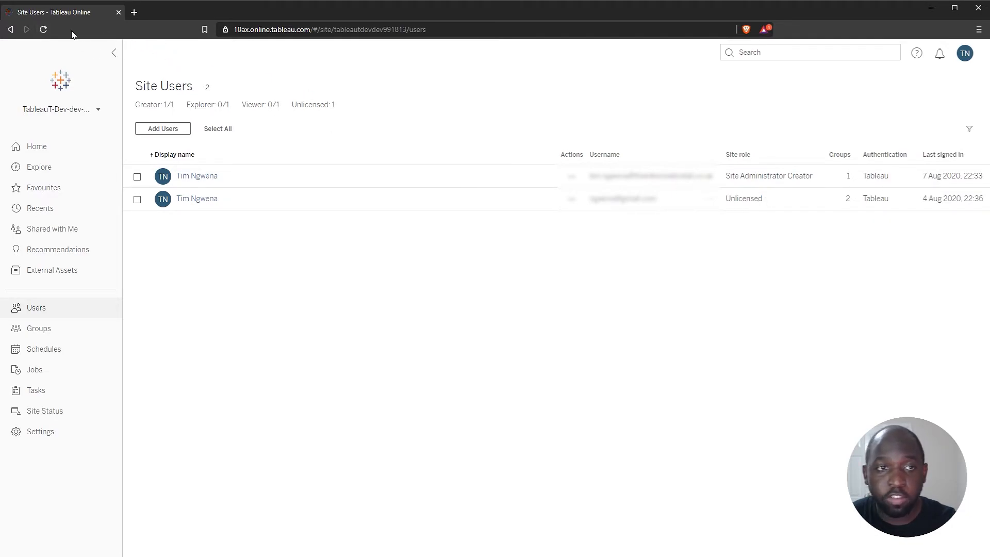
Step: Refresh Site Users to confirm the second user as Viewer, then start adding users
left_click(43, 29)
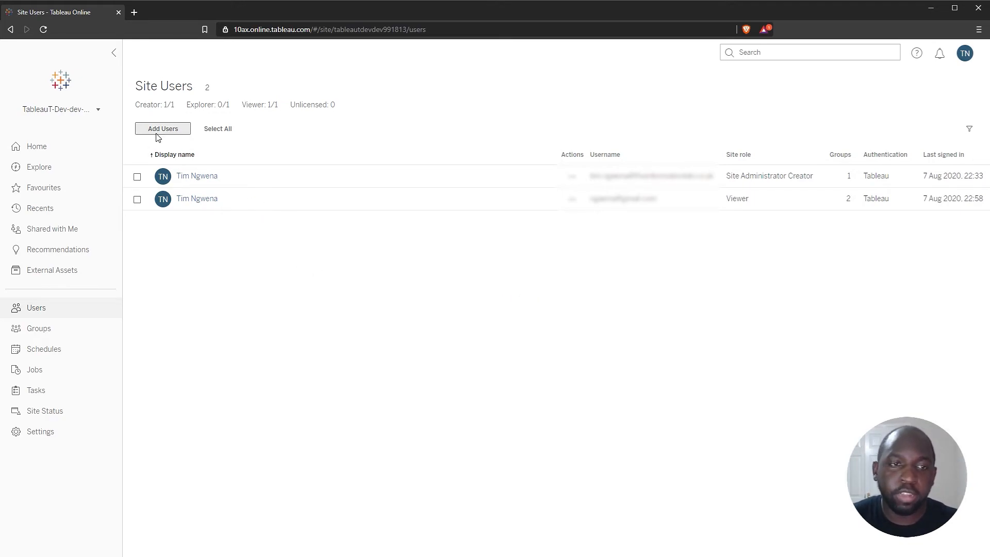
left_click(162, 129)
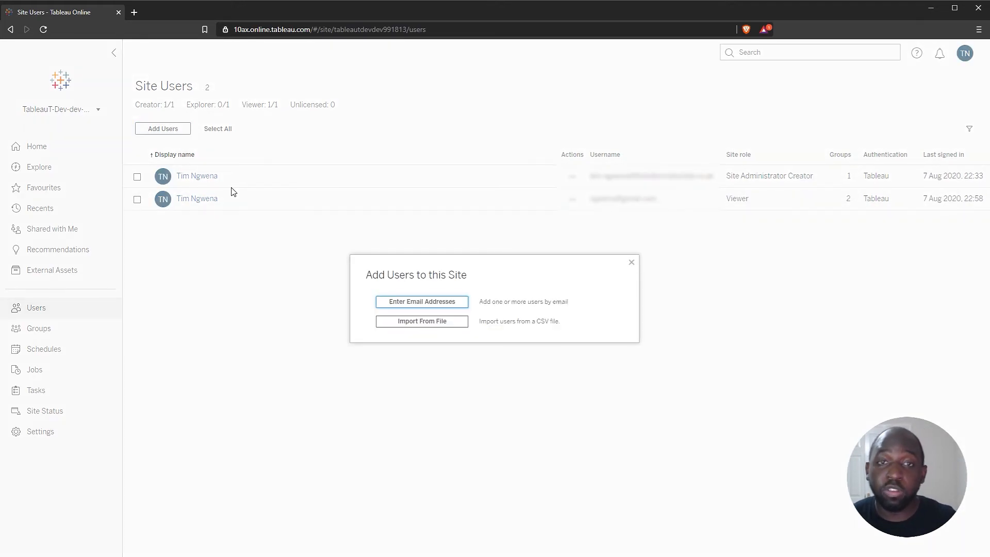